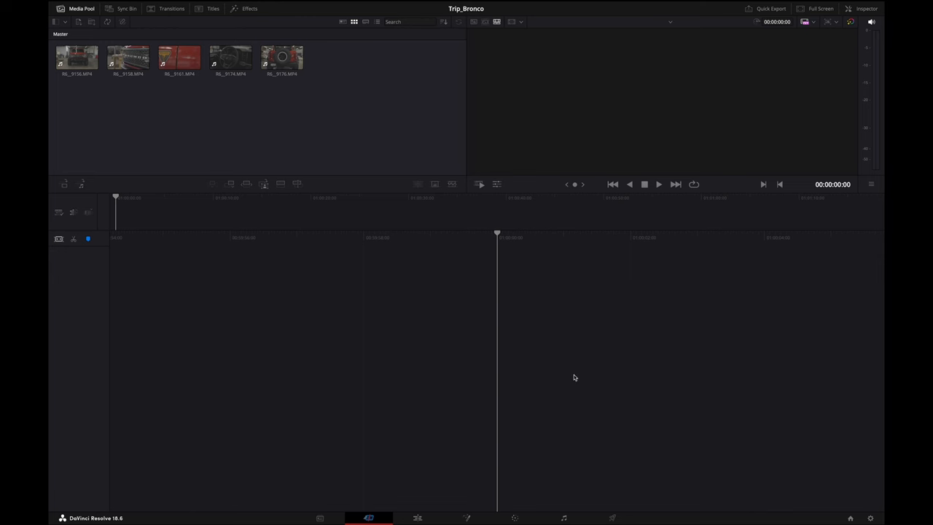
mouse_move(355, 376)
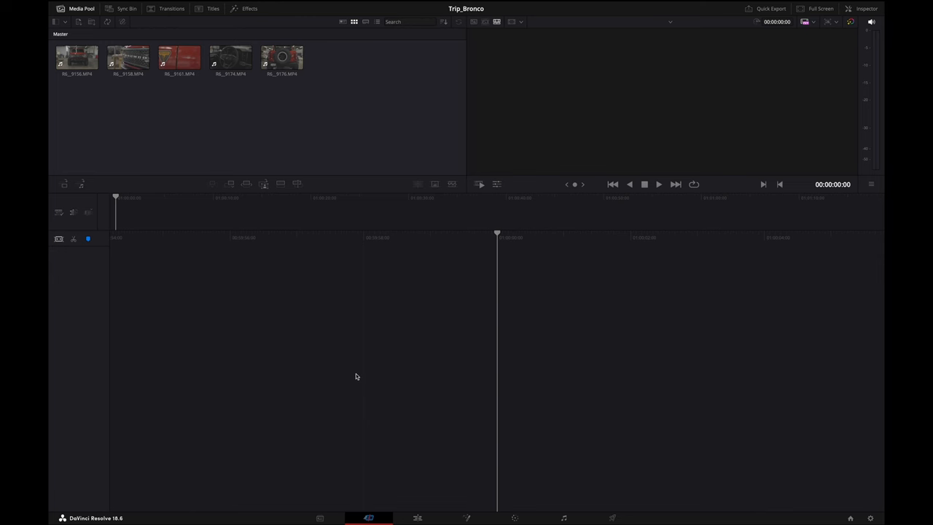
mouse_move(128, 471)
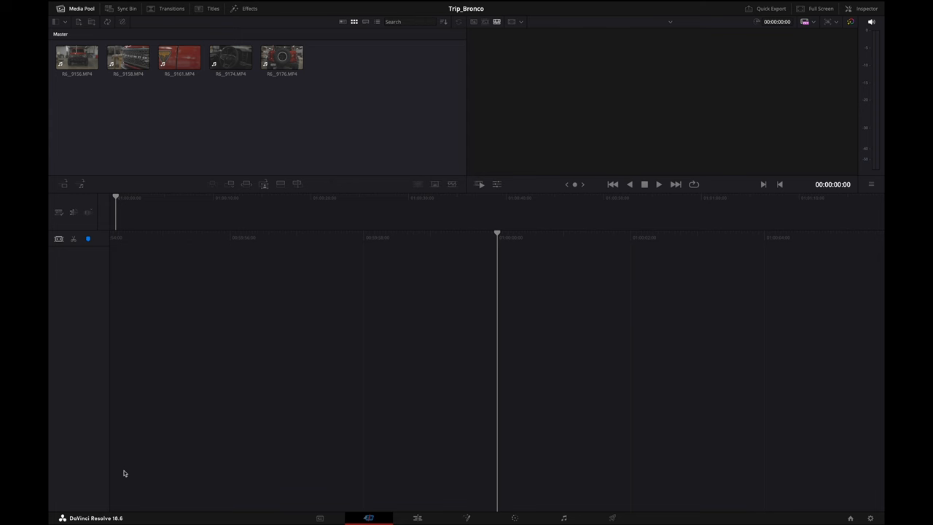
mouse_move(343, 232)
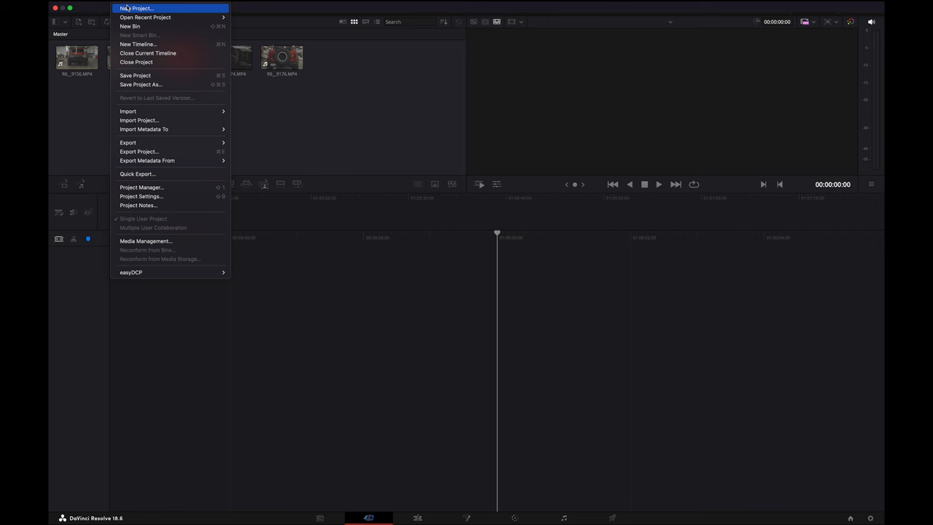
mouse_move(149, 36)
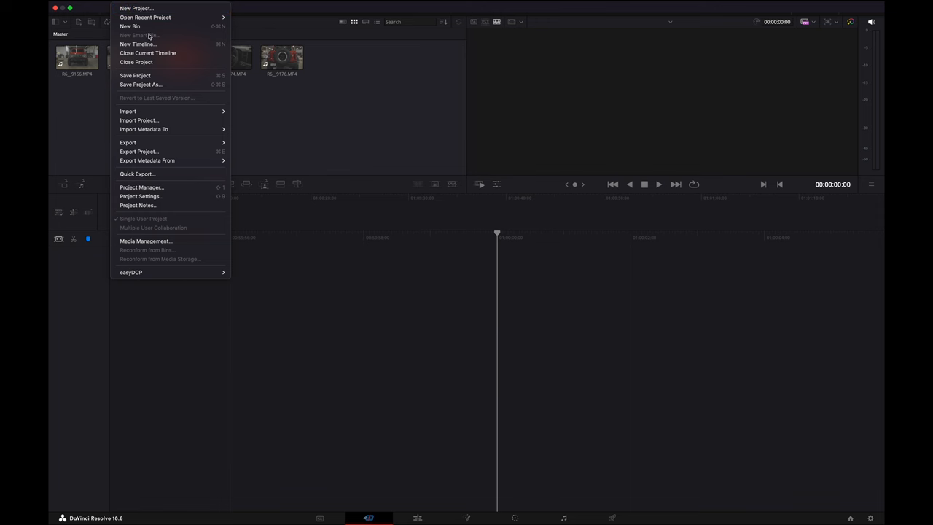
- Create a new empty timeline, Timeline 1, with the default settings
left_click(137, 44)
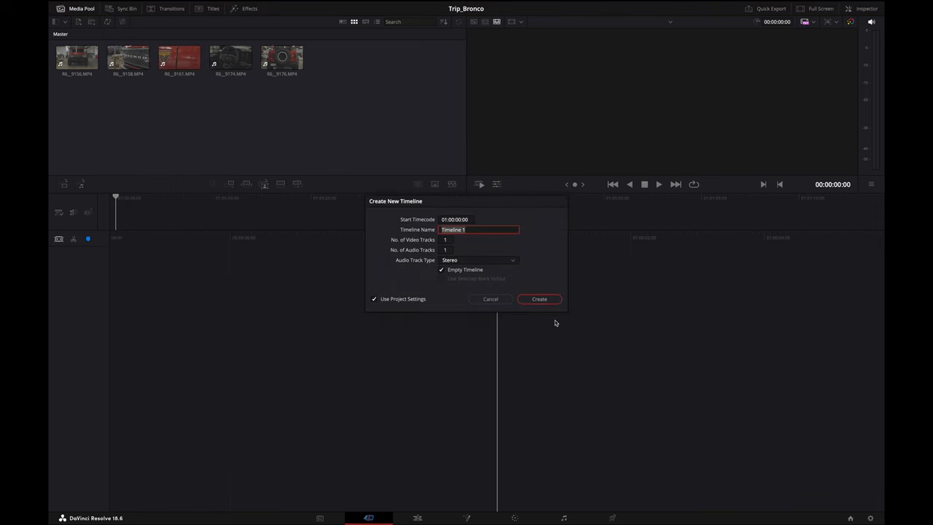
left_click(539, 299)
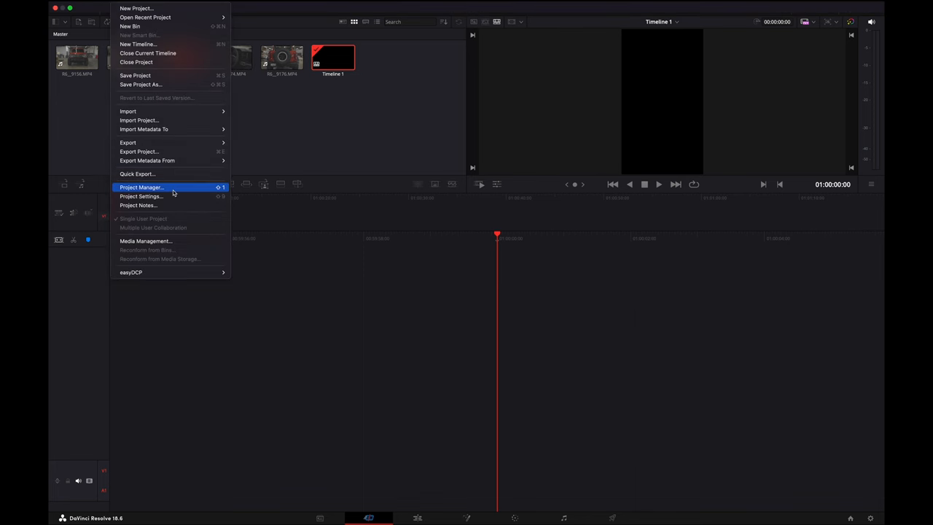
- Bring up the Trip_Bronco project settings to set a 1080 x 1920 vertical timeline
left_click(140, 195)
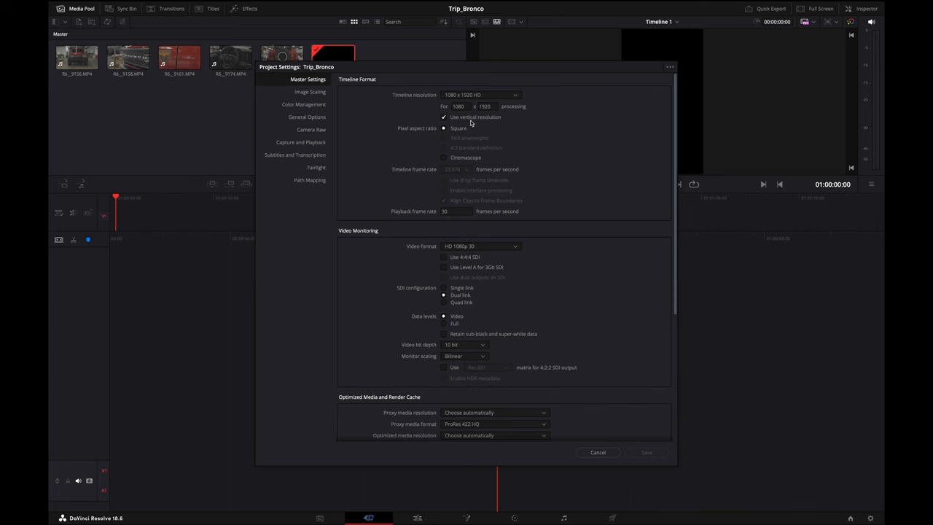
mouse_move(600, 195)
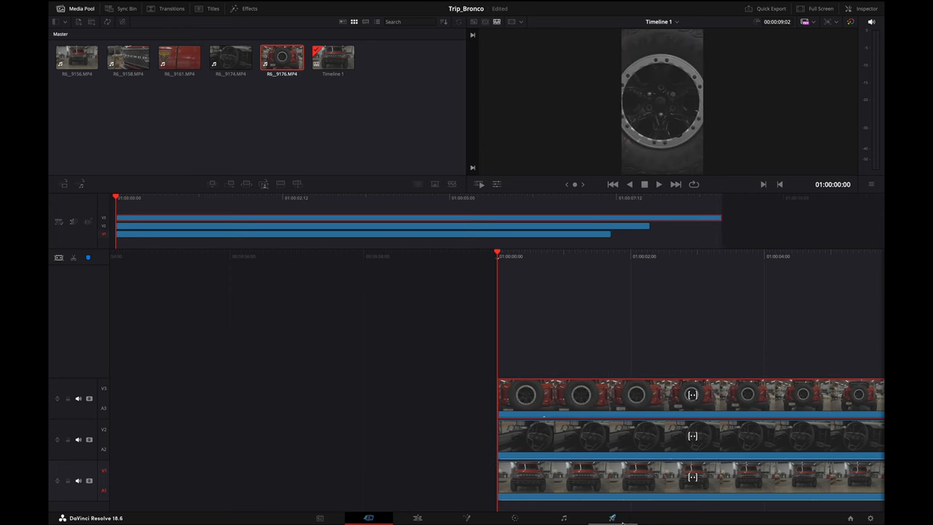
- Move to the Edit page with the three clips stacked on Timeline 1
left_click(416, 517)
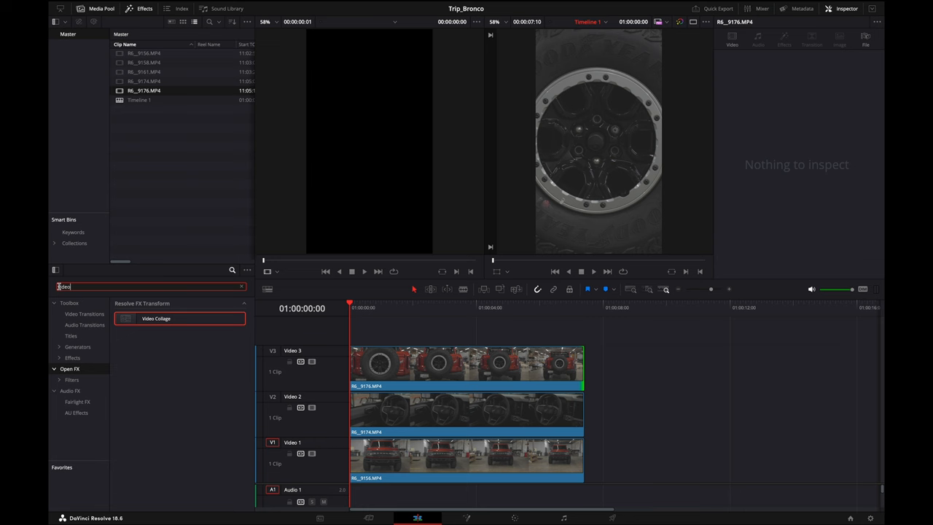
- Apply Video Collage to the V3 clip as 1 column by 3 rows with zero margins
left_click(155, 318)
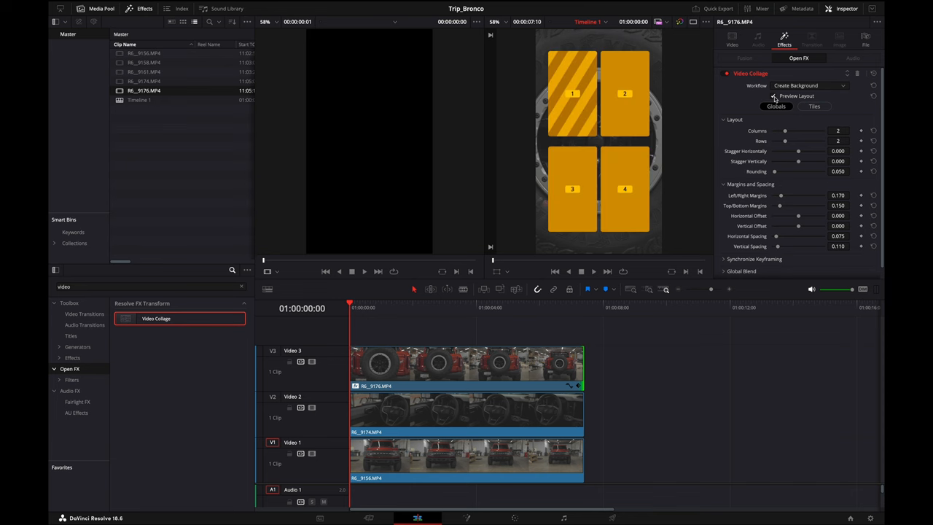
left_click(772, 97)
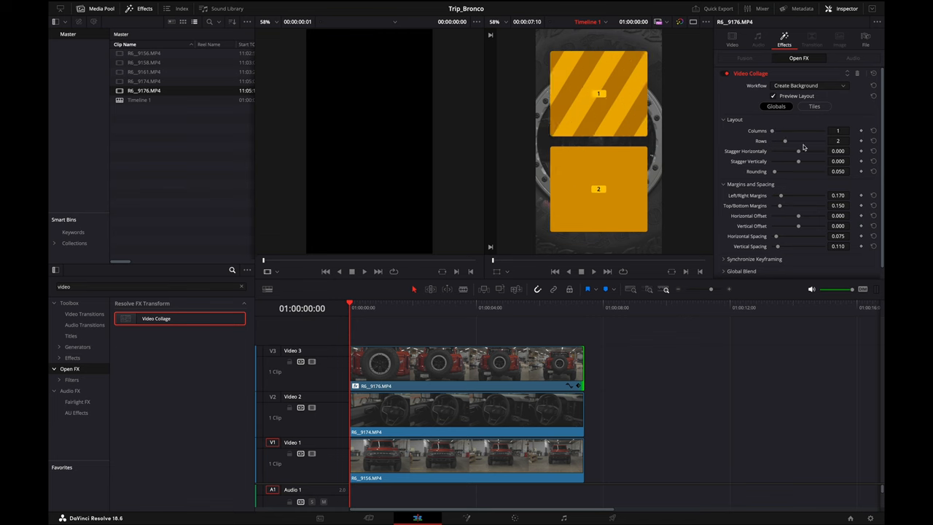
mouse_move(792, 144)
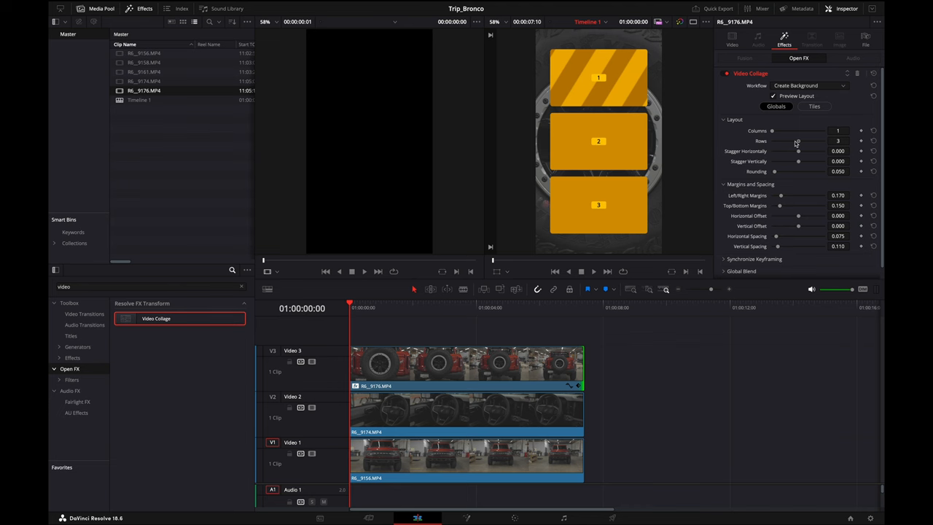
mouse_move(617, 95)
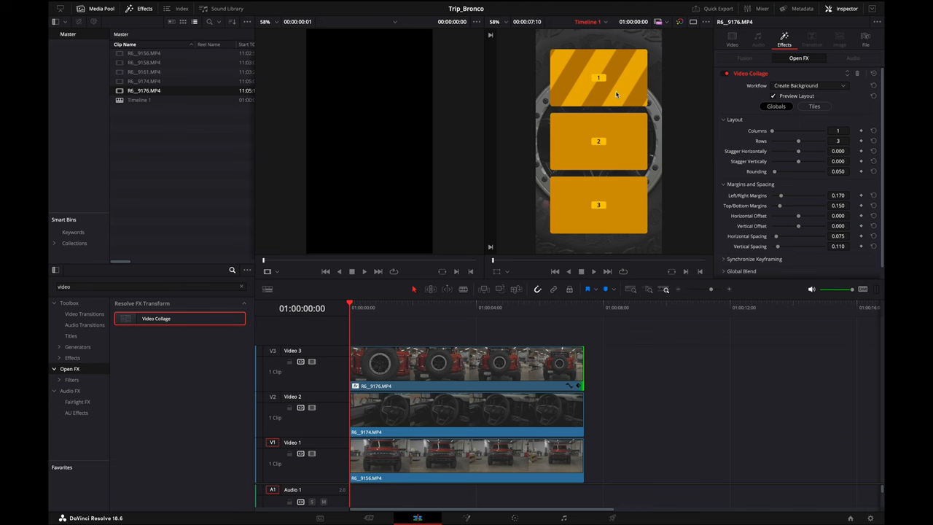
left_click(837, 140)
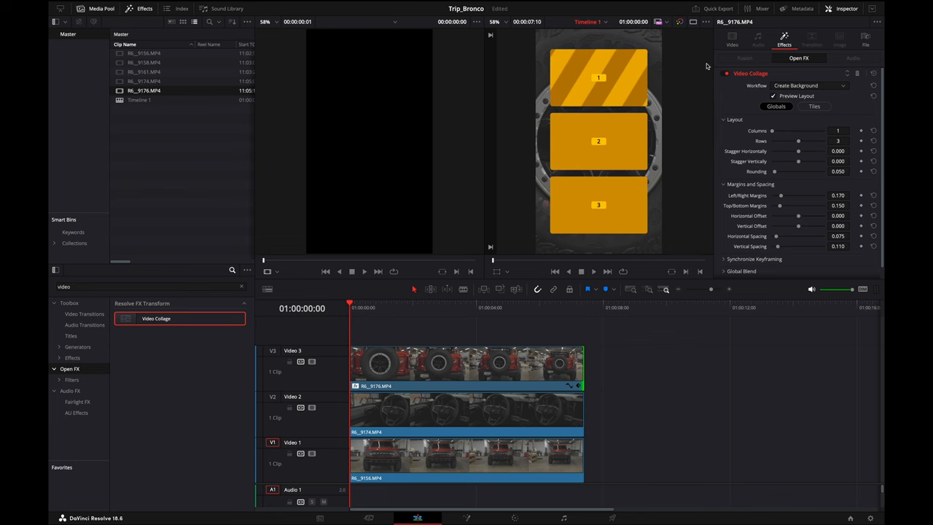
mouse_move(775, 180)
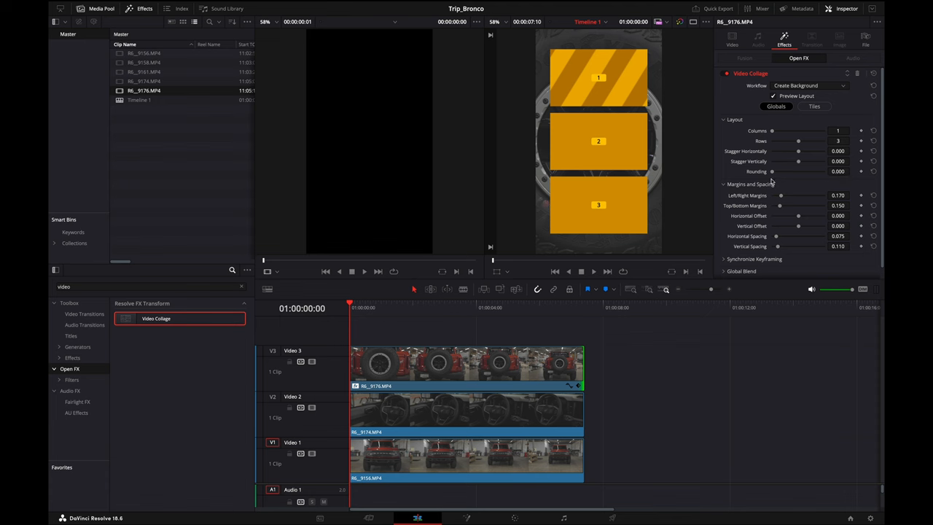
mouse_move(784, 202)
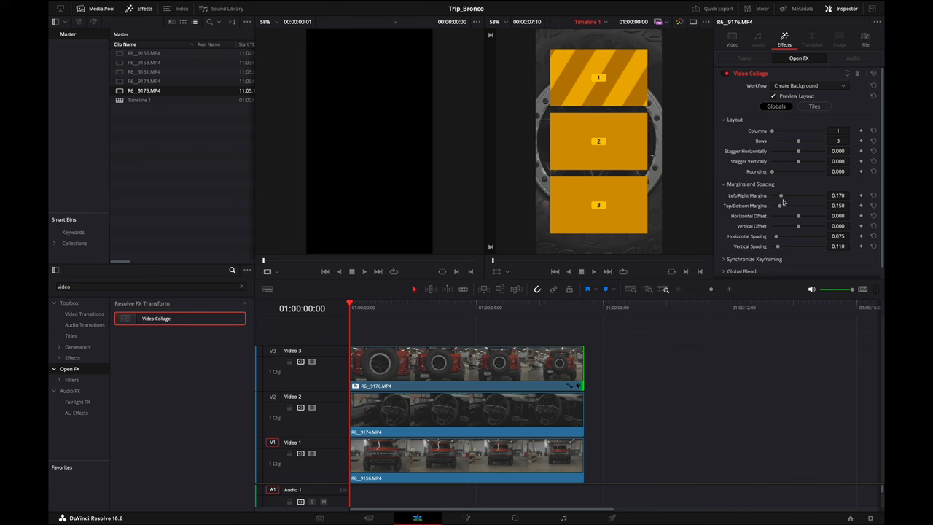
mouse_move(621, 102)
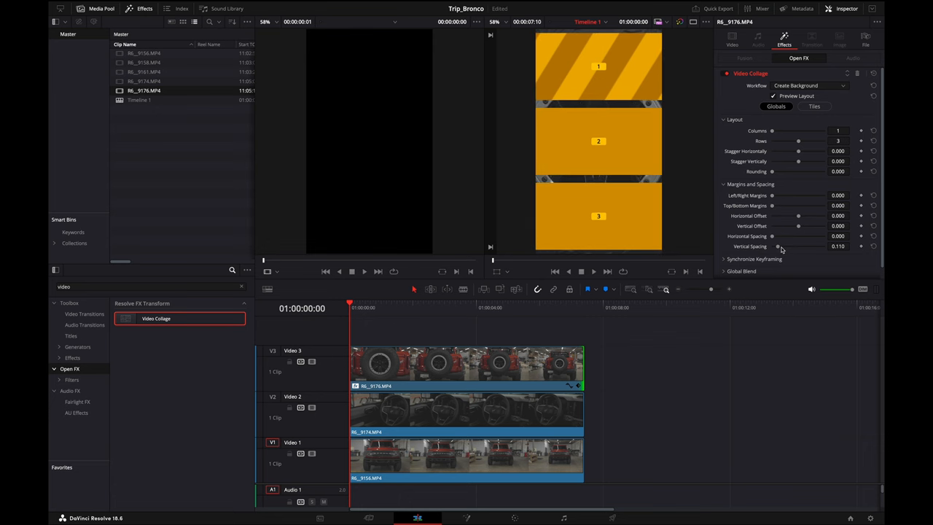
- Set the collage Workflow to Create Tile and keep Active Tile at Tile 1
left_click(809, 85)
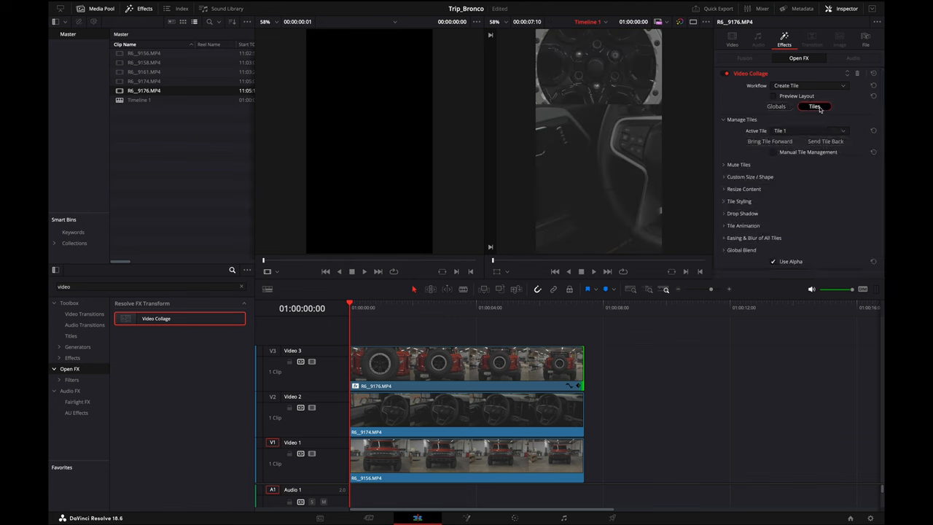
left_click(809, 131)
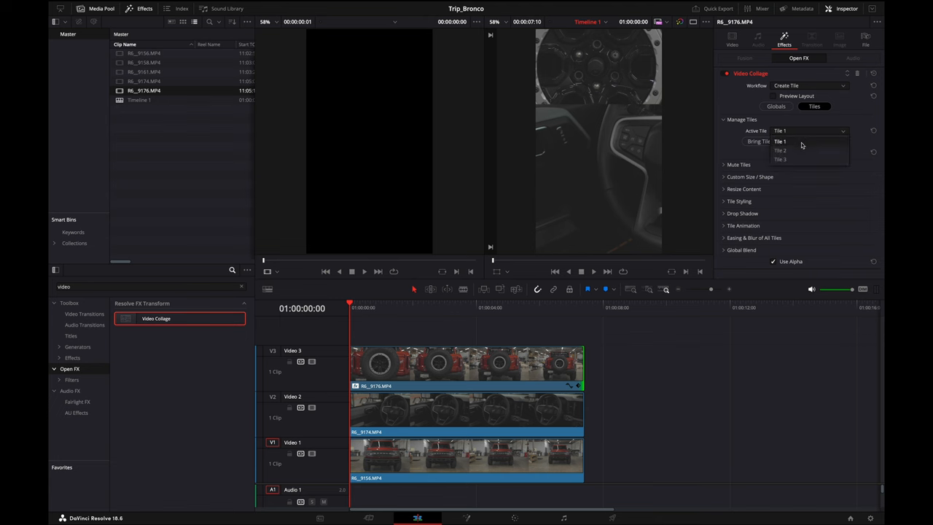
left_click(779, 140)
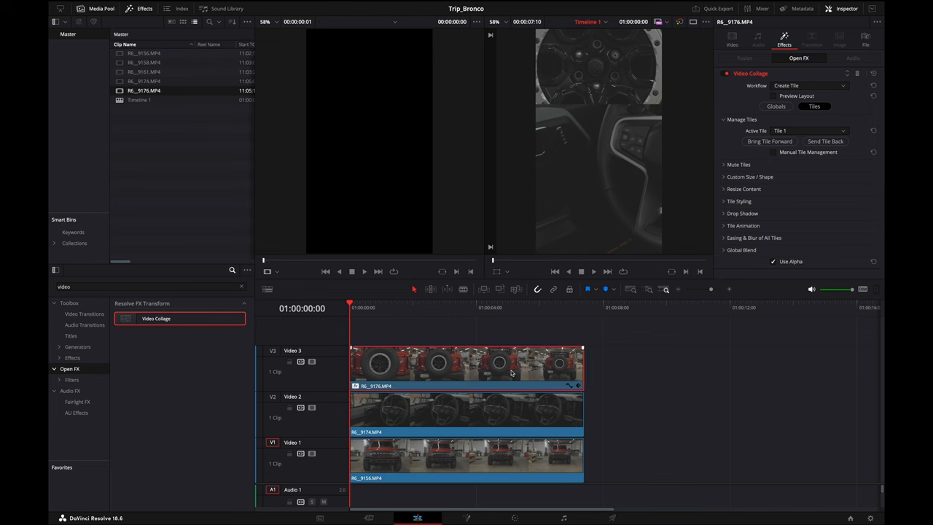
- Paste the top clip's attributes, including the Video Collage plugin, onto the V1 and V2 clips
right_click(467, 364)
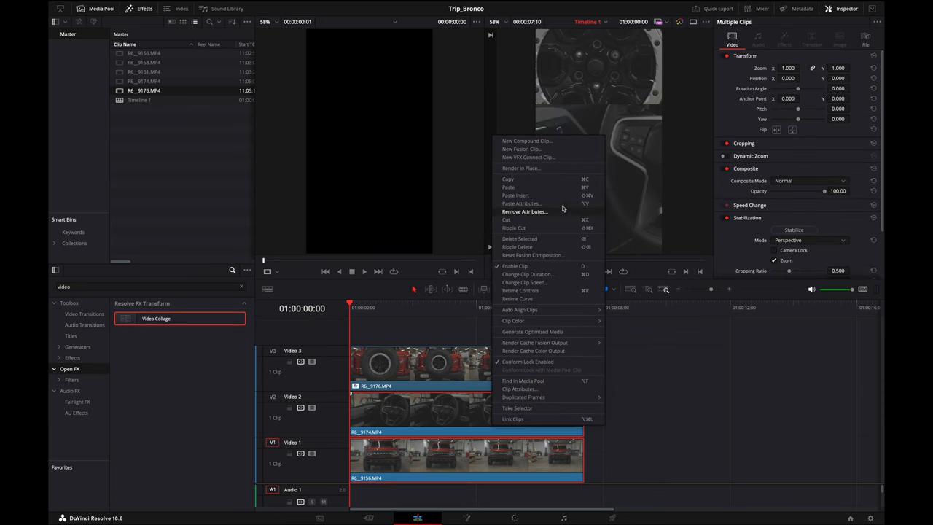
left_click(521, 204)
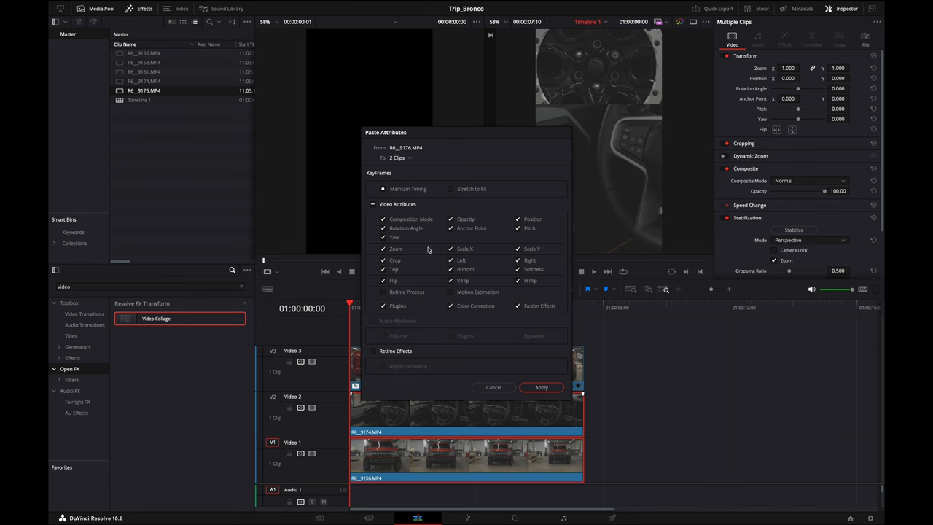
mouse_move(414, 212)
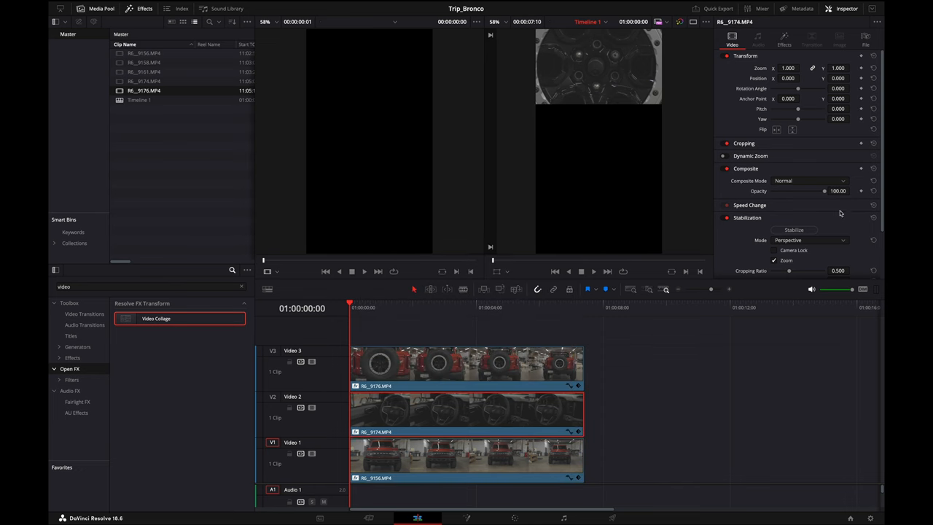
- Assign the V2 clip to Tile 2 and the V1 clip to Tile 3 with Create Tile workflow
left_click(784, 38)
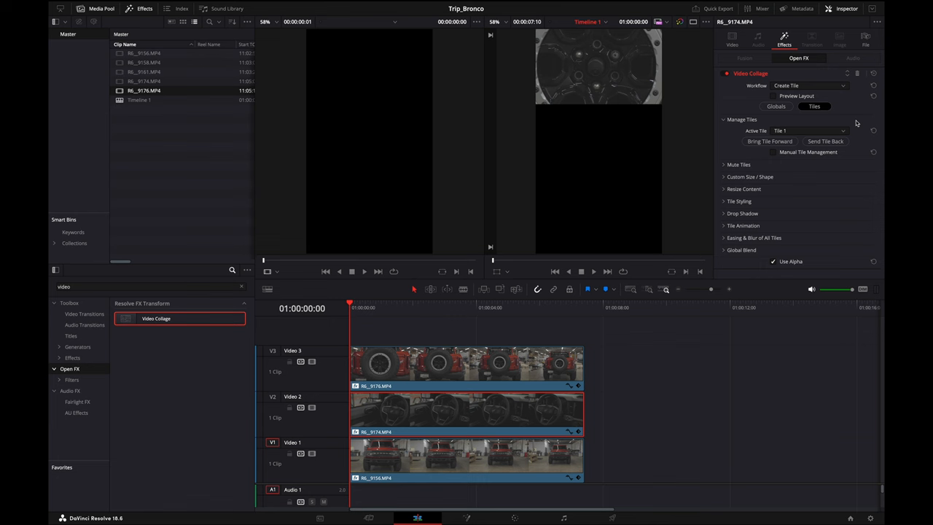
left_click(809, 84)
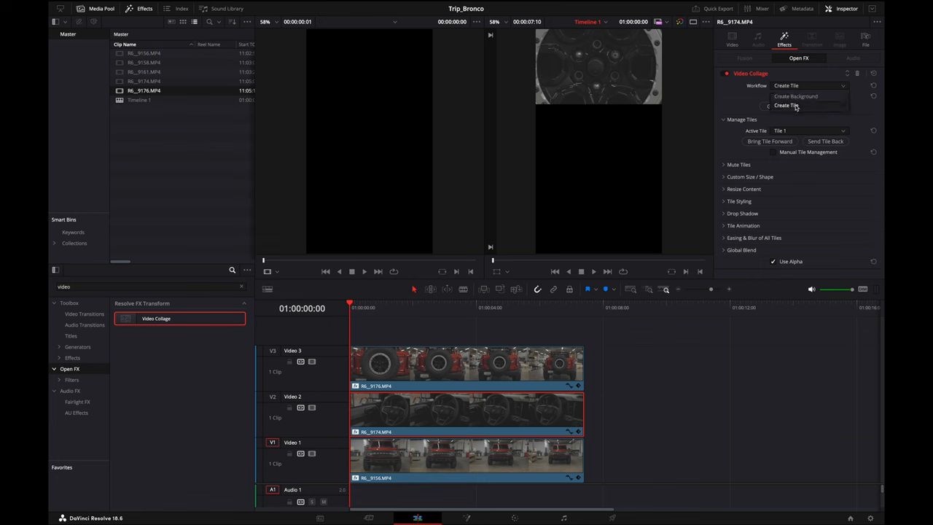
left_click(787, 105)
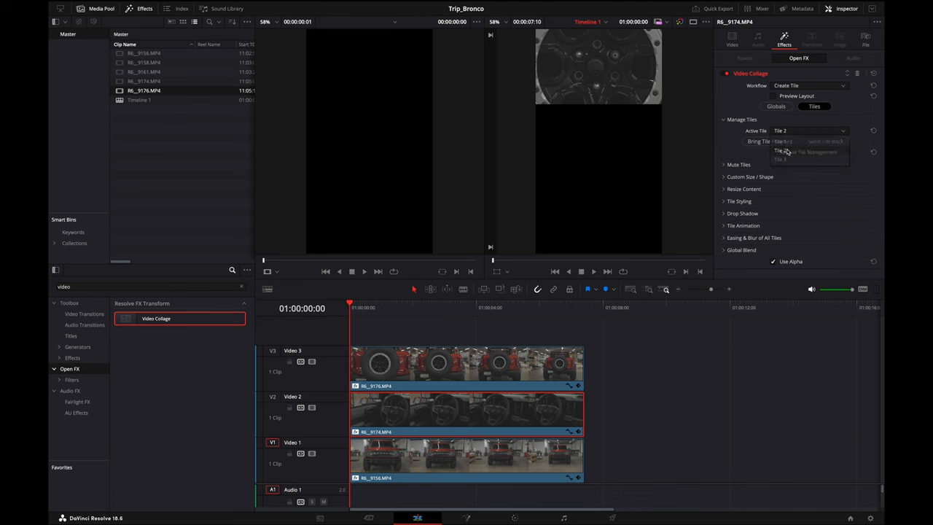
left_click(780, 151)
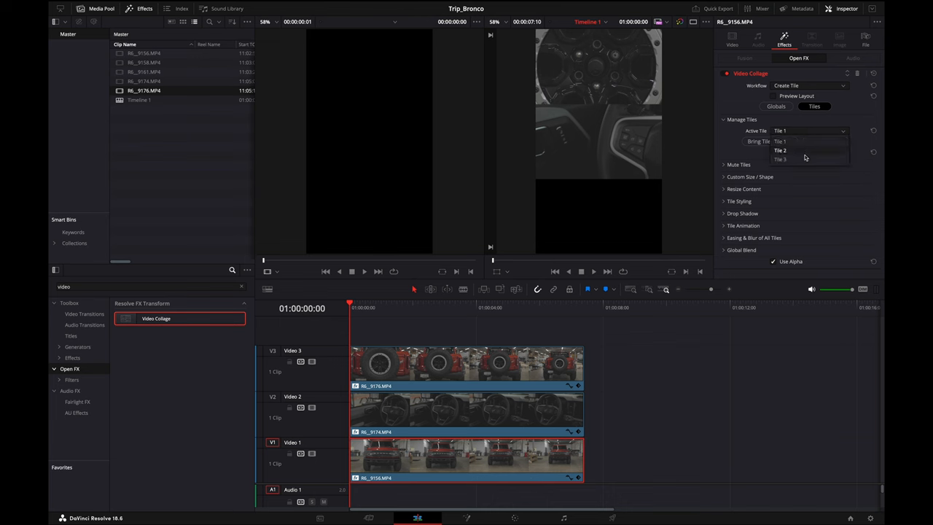
left_click(781, 158)
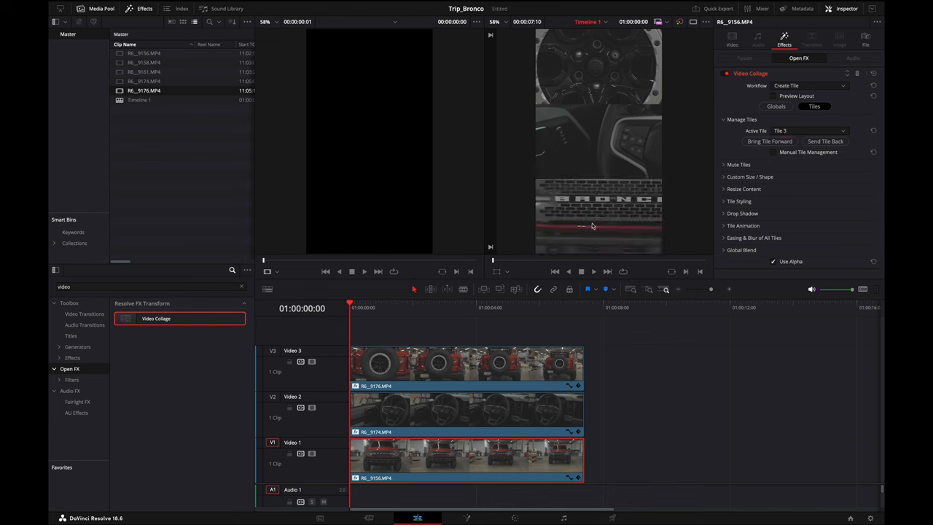
mouse_move(642, 399)
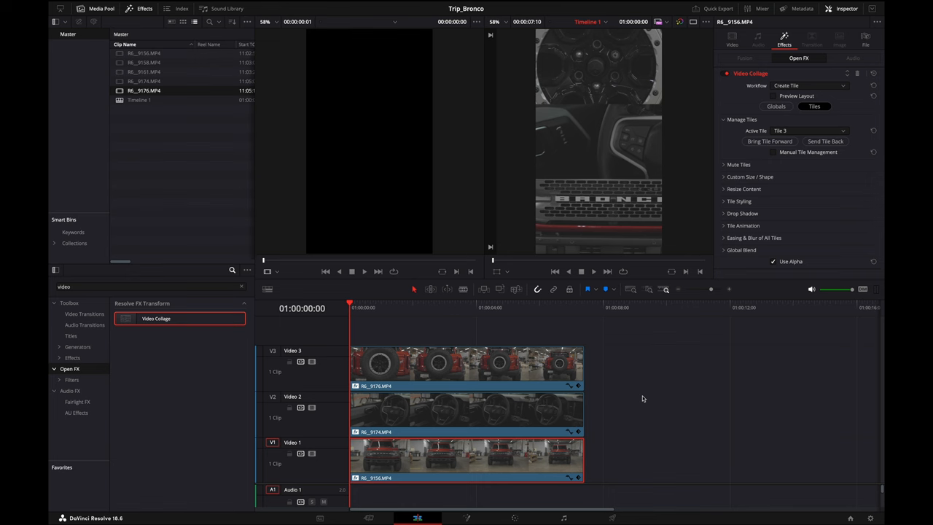
mouse_move(606, 287)
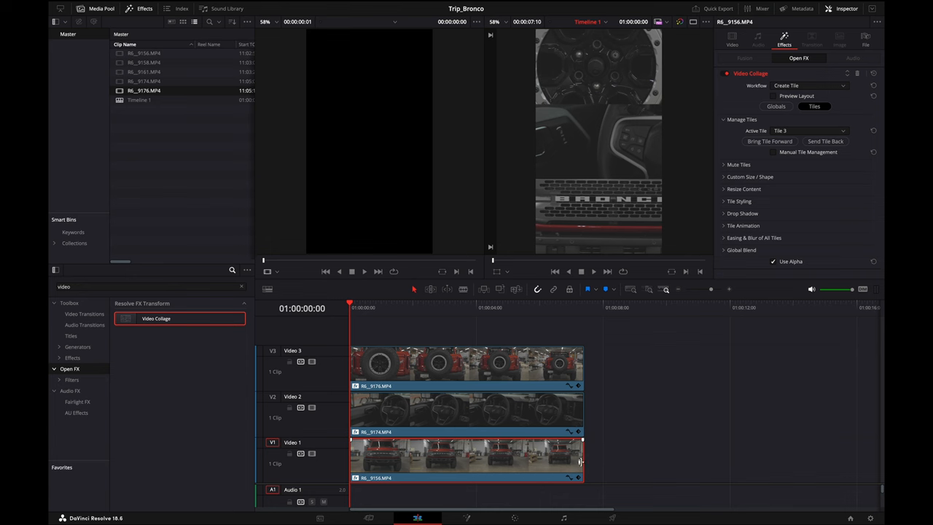
- Edit the V1 clip's Transform Zoom so all three tiles fill the vertical frame
left_click(731, 38)
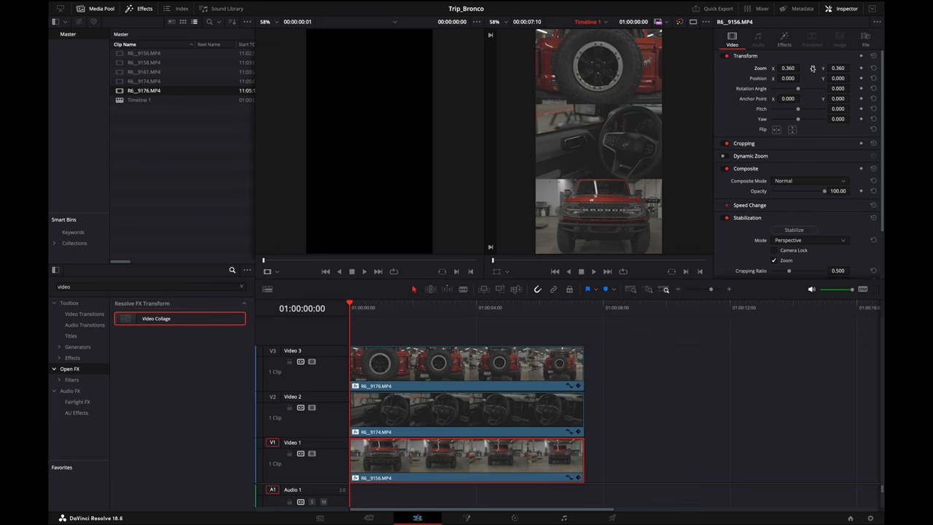
triple_click(787, 68)
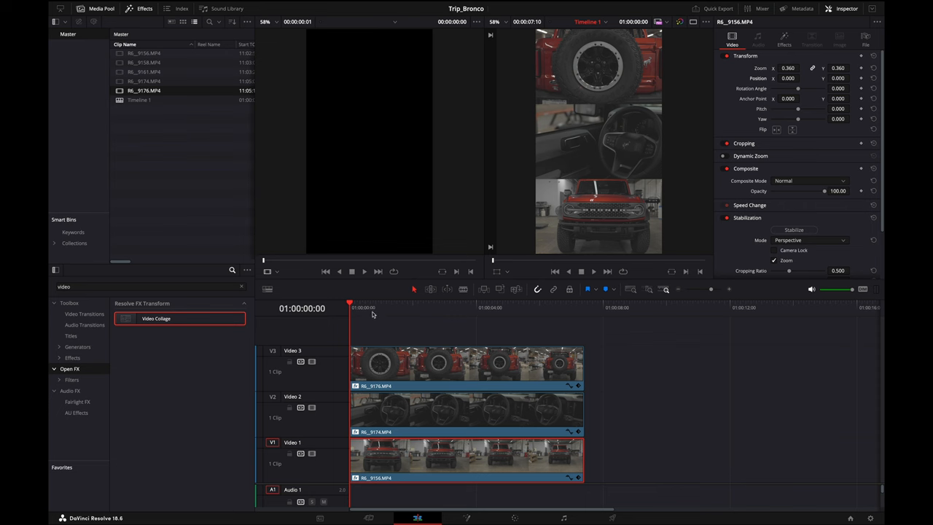
- Stabilize all three clips and play the collage timeline through to the end
left_click(373, 306)
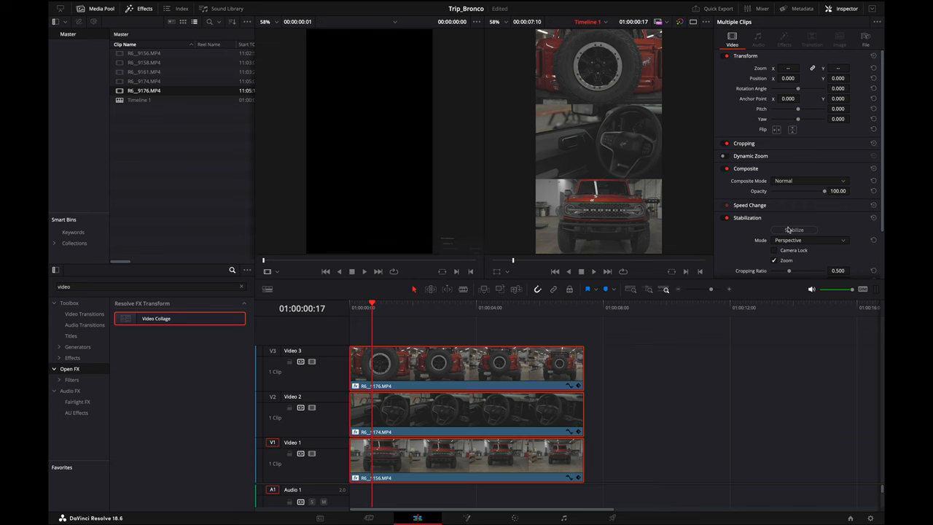
left_click(792, 230)
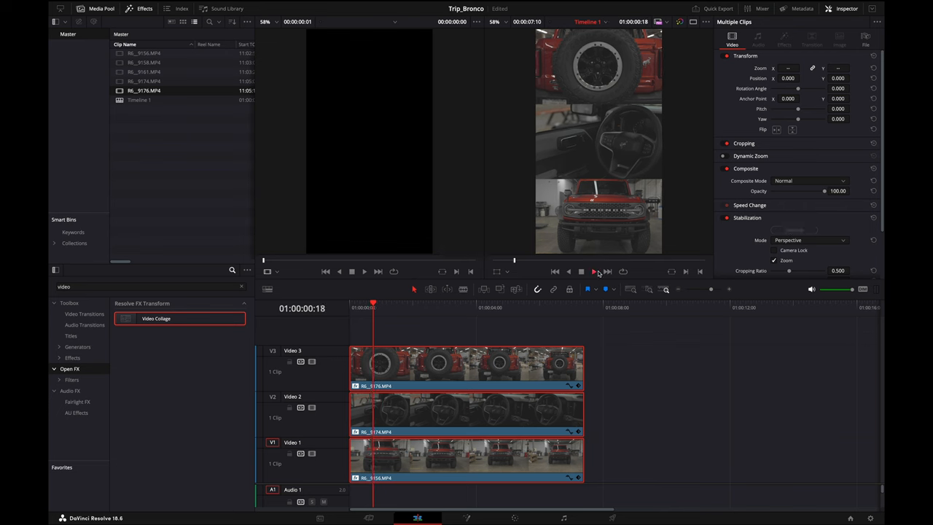
left_click(592, 271)
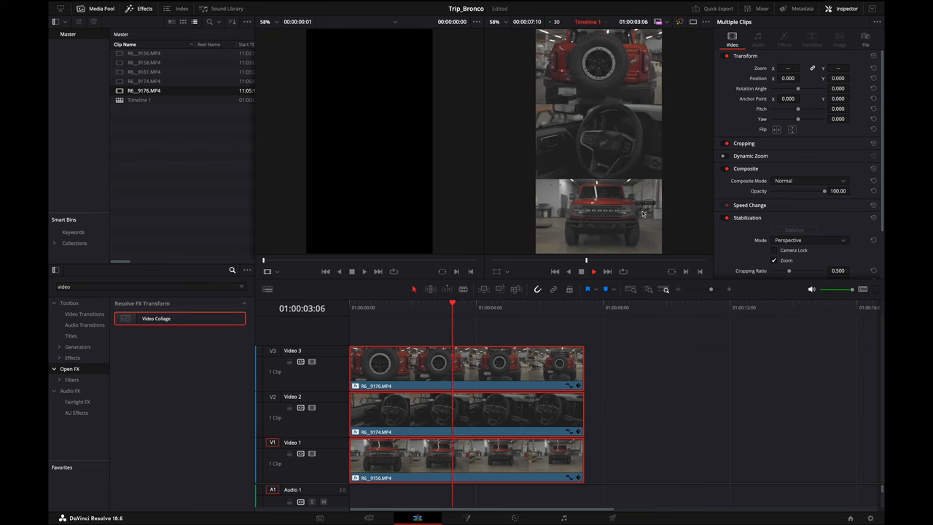
left_click(532, 302)
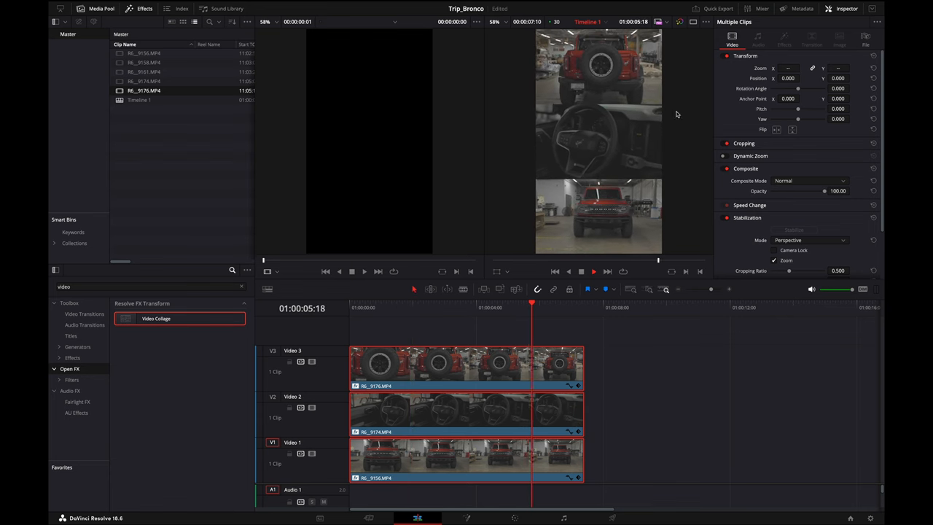
left_click(586, 306)
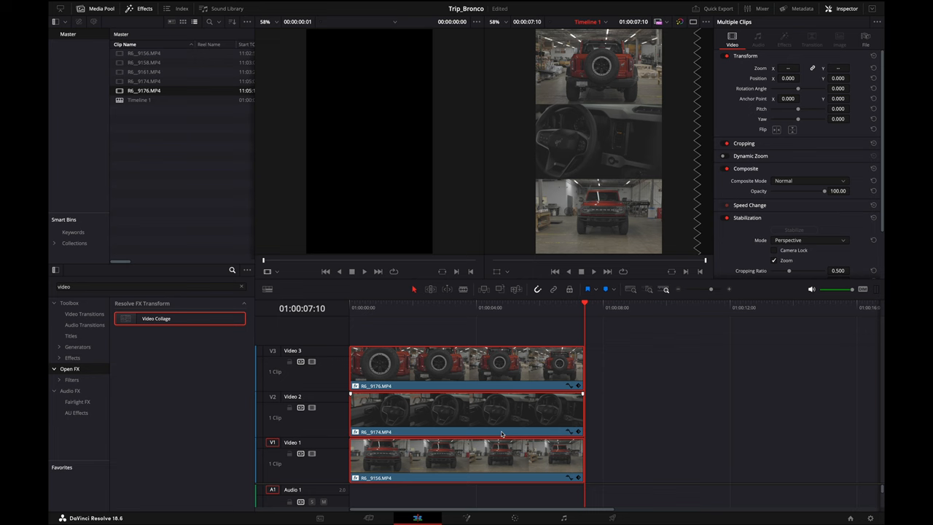
mouse_move(385, 323)
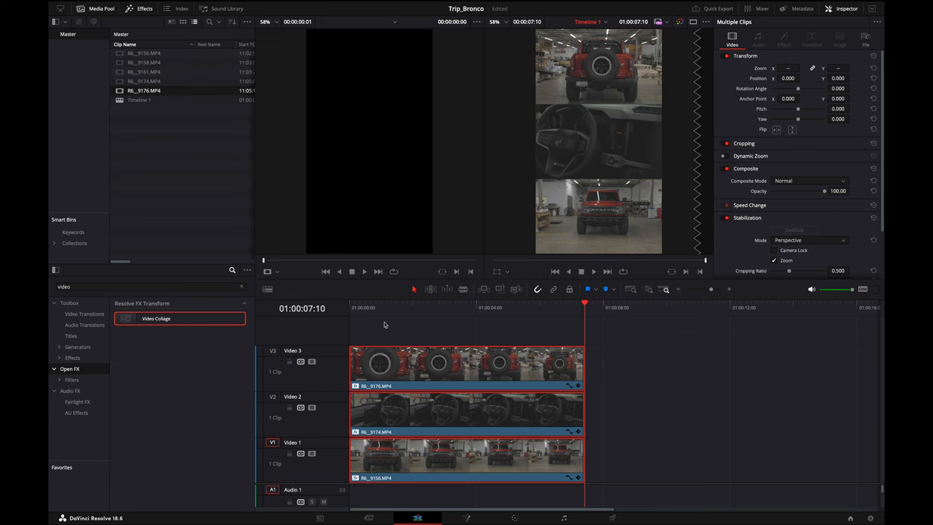